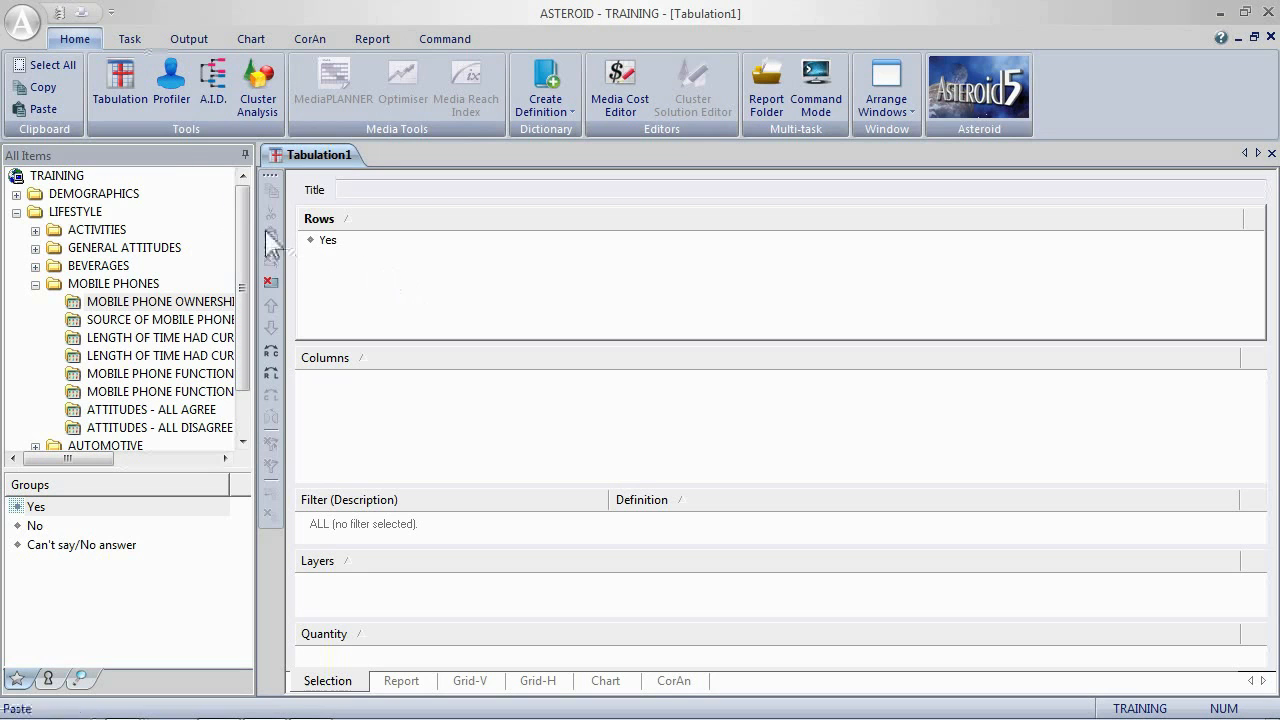
Create a new empty Tabulation2 from the Task ribbon, checking Tabulation1 along the way.
left_click(128, 38)
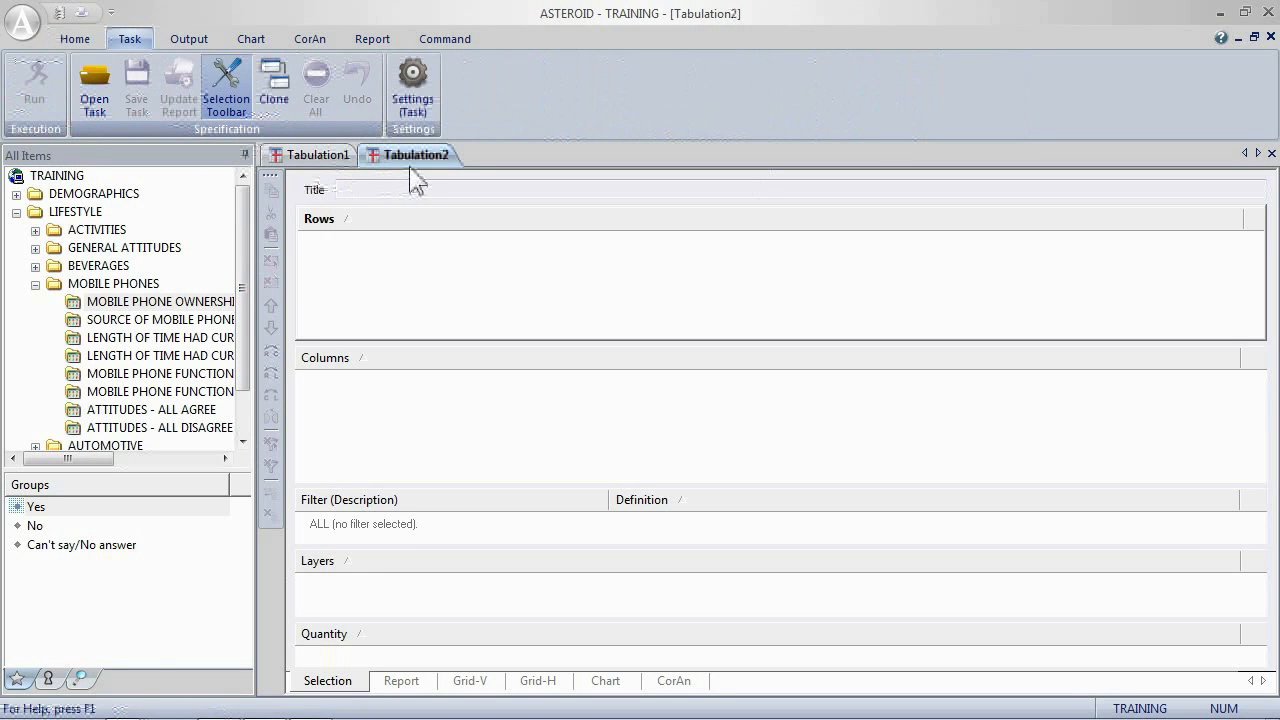
left_click(316, 156)
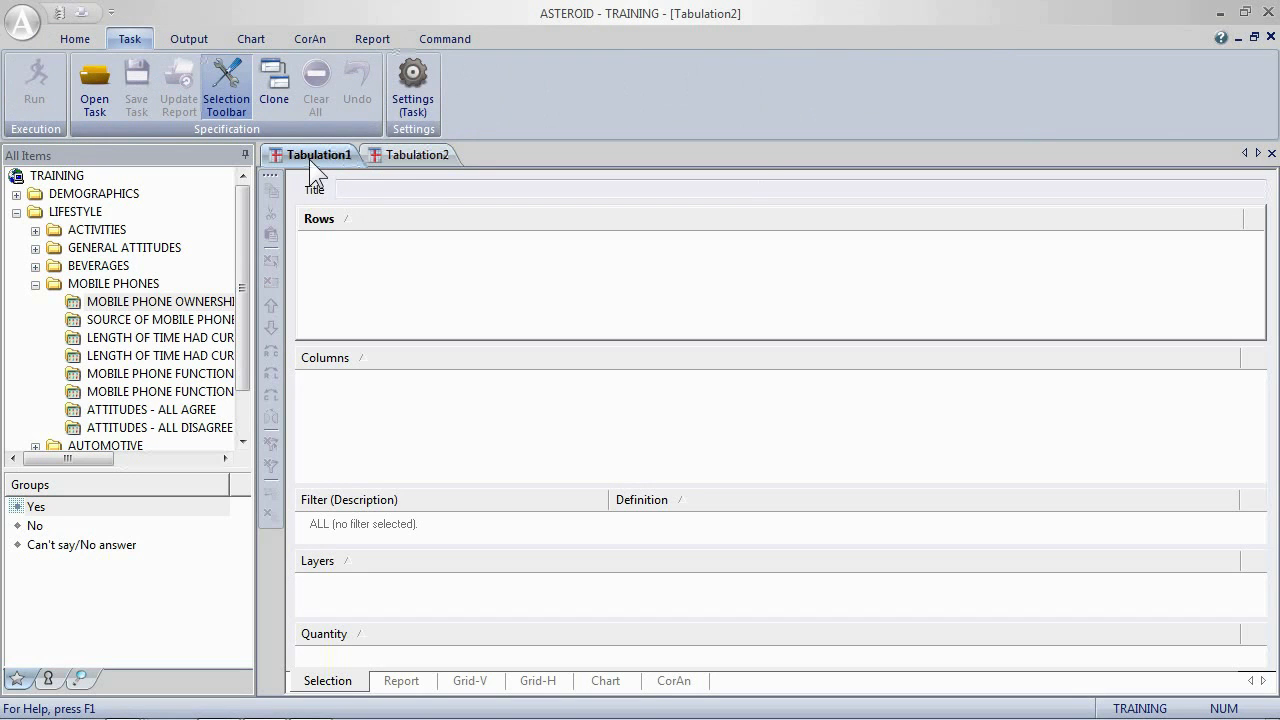
left_click(416, 156)
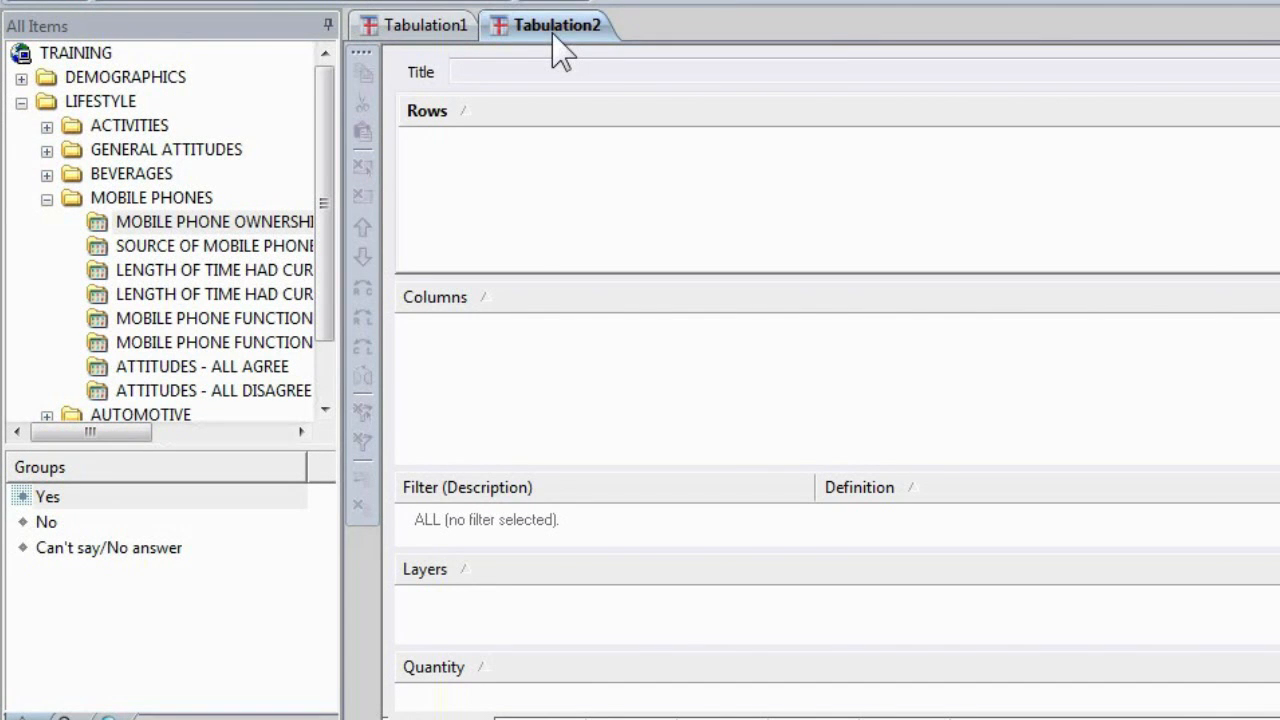
mouse_move(150, 216)
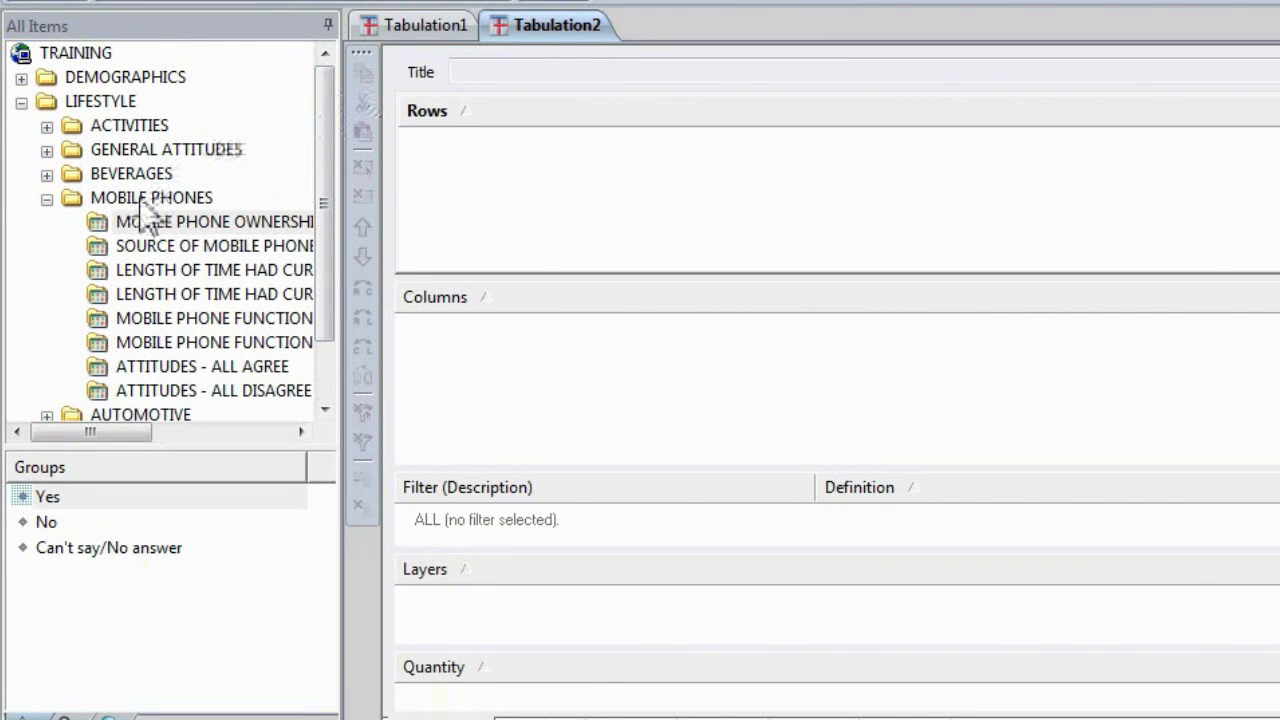
mouse_move(156, 294)
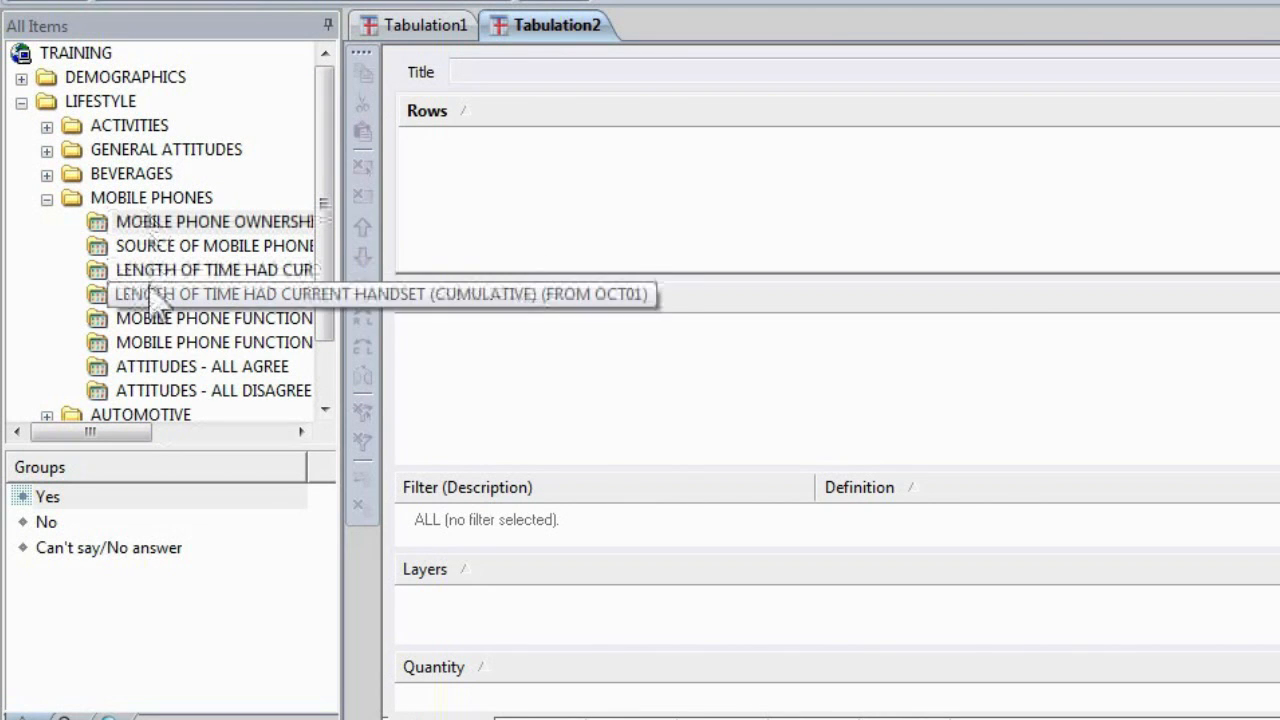
Add the ATTITUDES - ALL AGREE personal security statement to Rows and confirm Show Numbers settings.
left_click(202, 366)
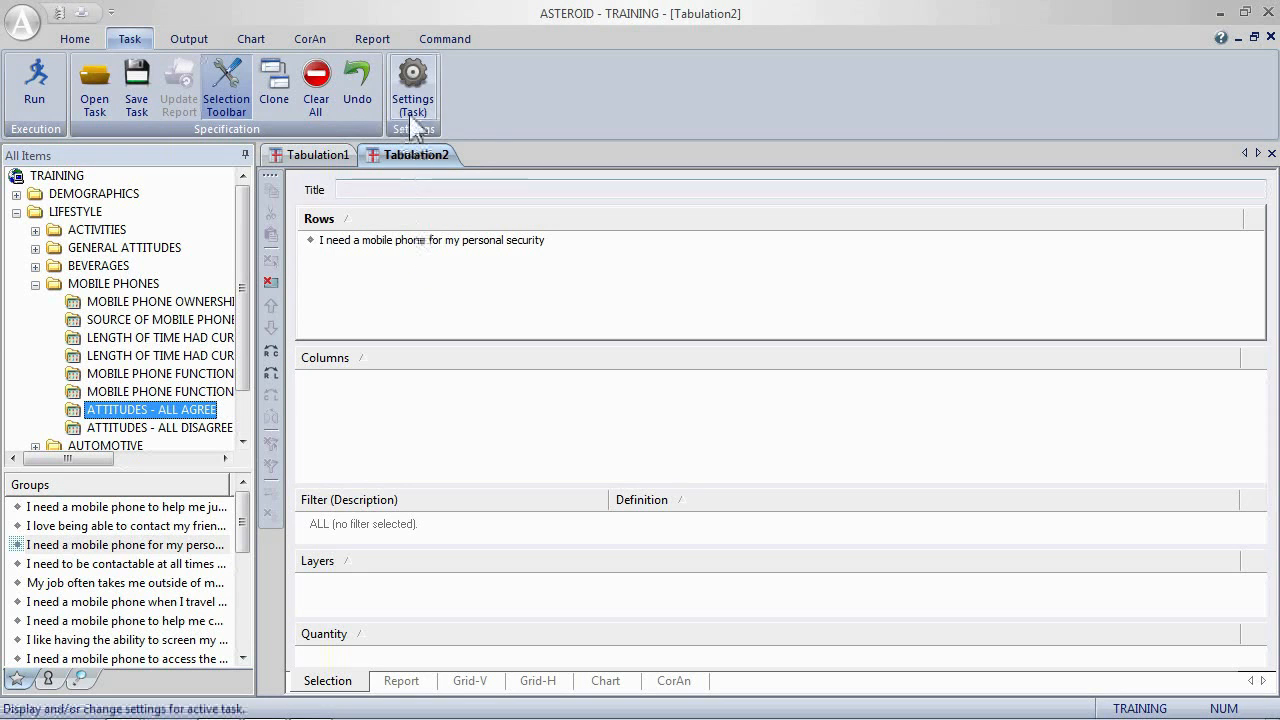
left_click(412, 80)
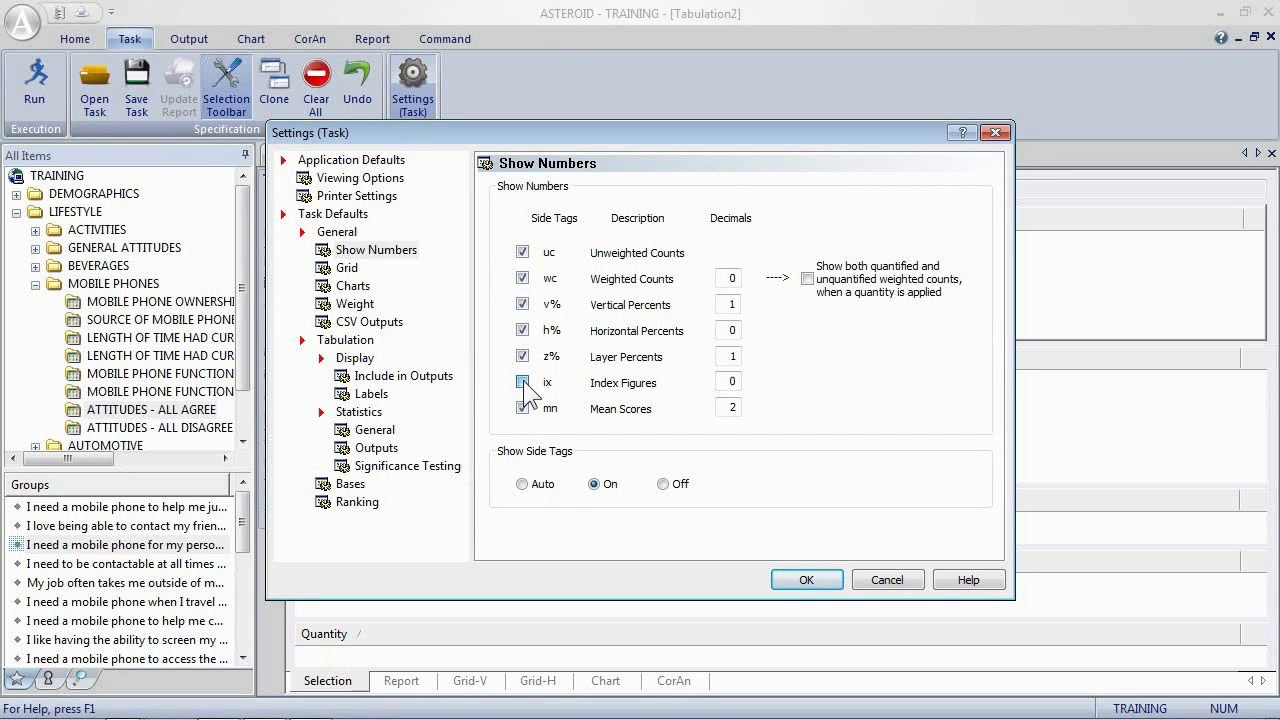
left_click(806, 580)
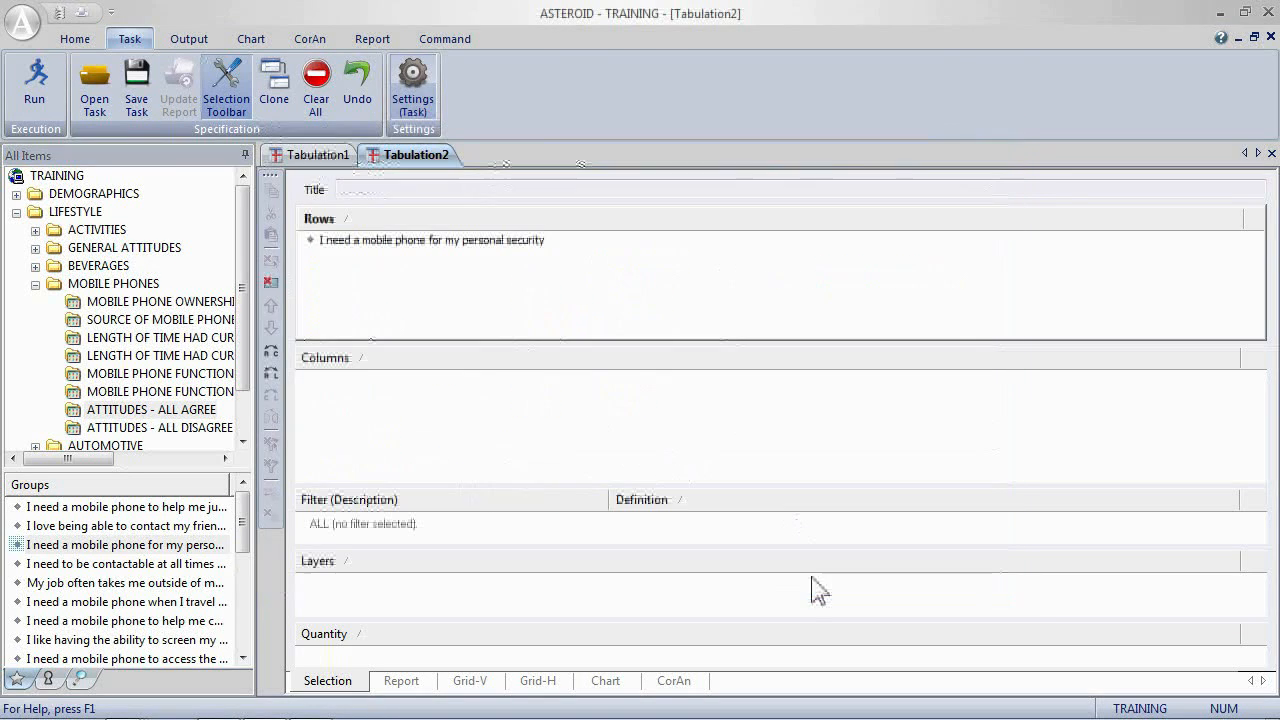
Run the tabulation and view the Grid-V counts and percentages for all cases.
left_click(34, 84)
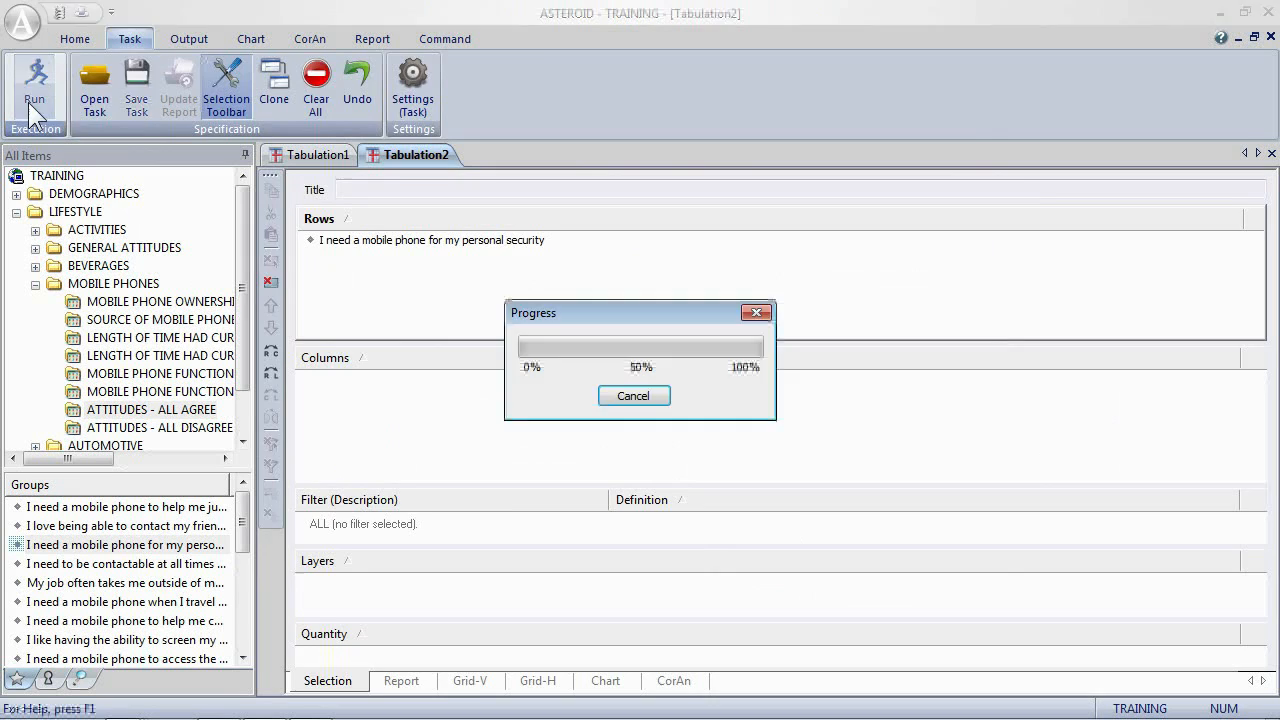
left_click(36, 84)
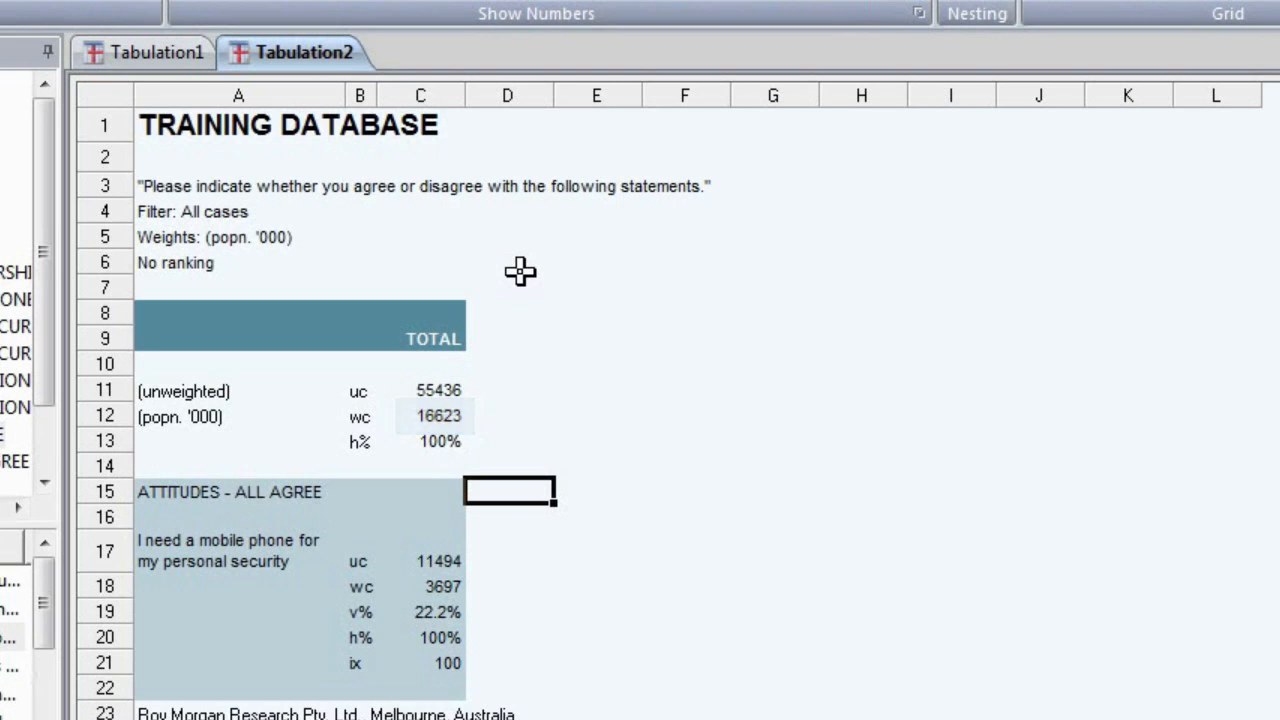
left_click(436, 612)
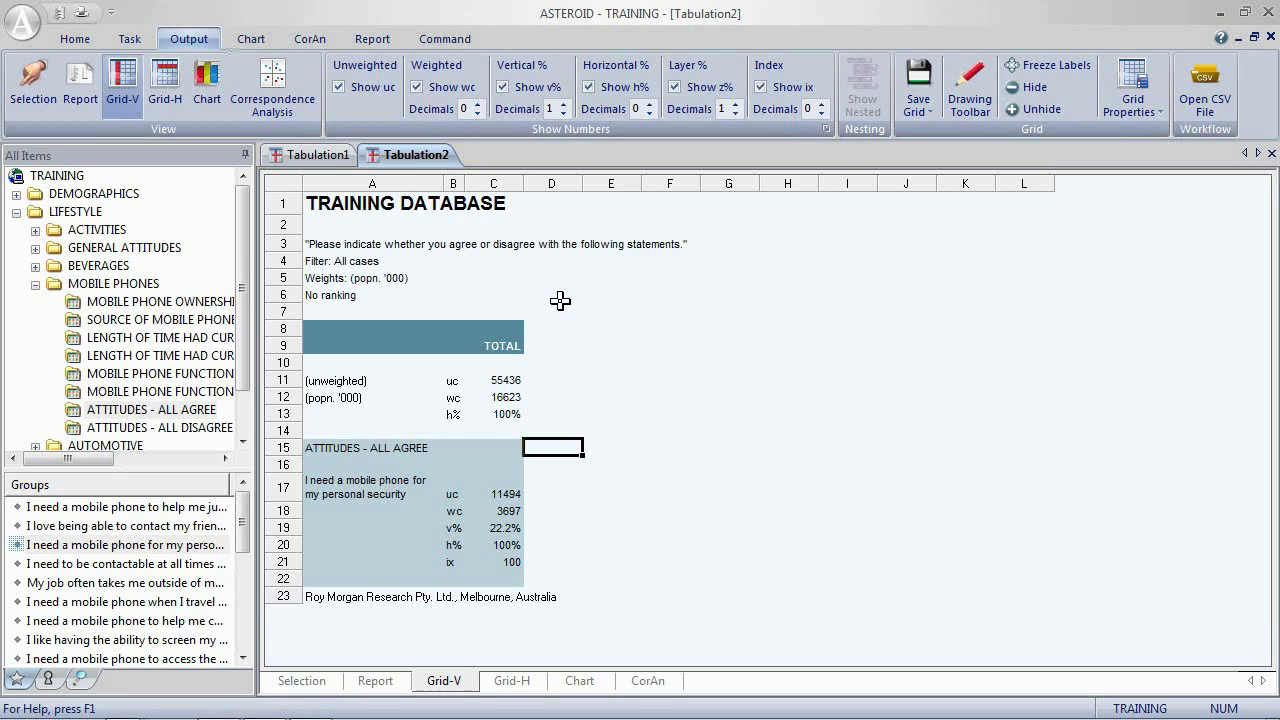
mouse_move(384, 508)
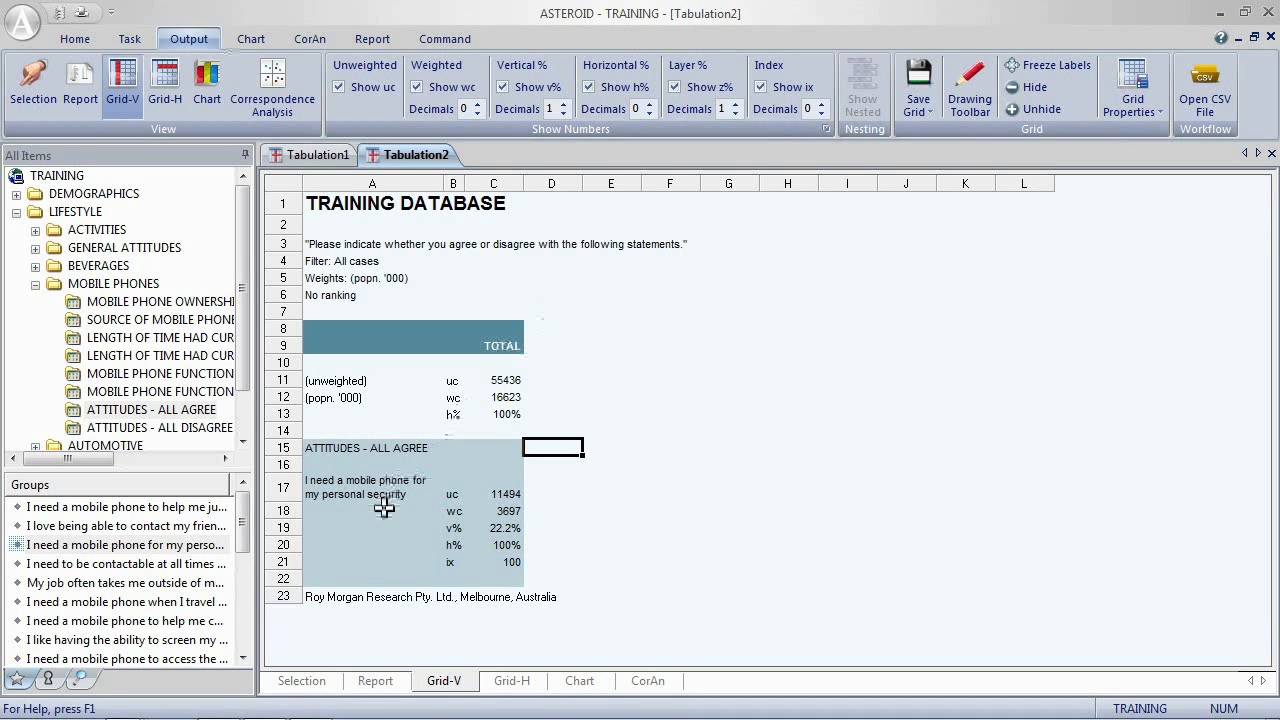
Filter the tabulation on MOBILE PHONE OWNERSHIP = Yes via the Selection tab.
left_click(328, 680)
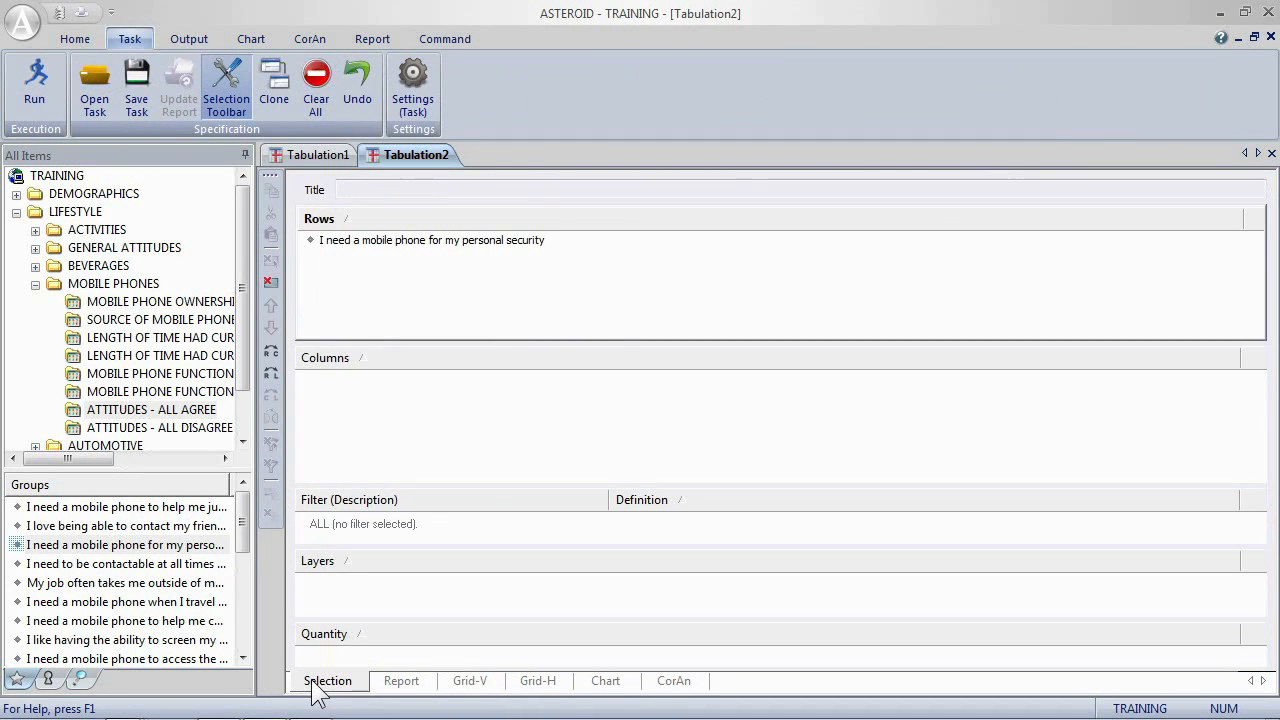
mouse_move(156, 336)
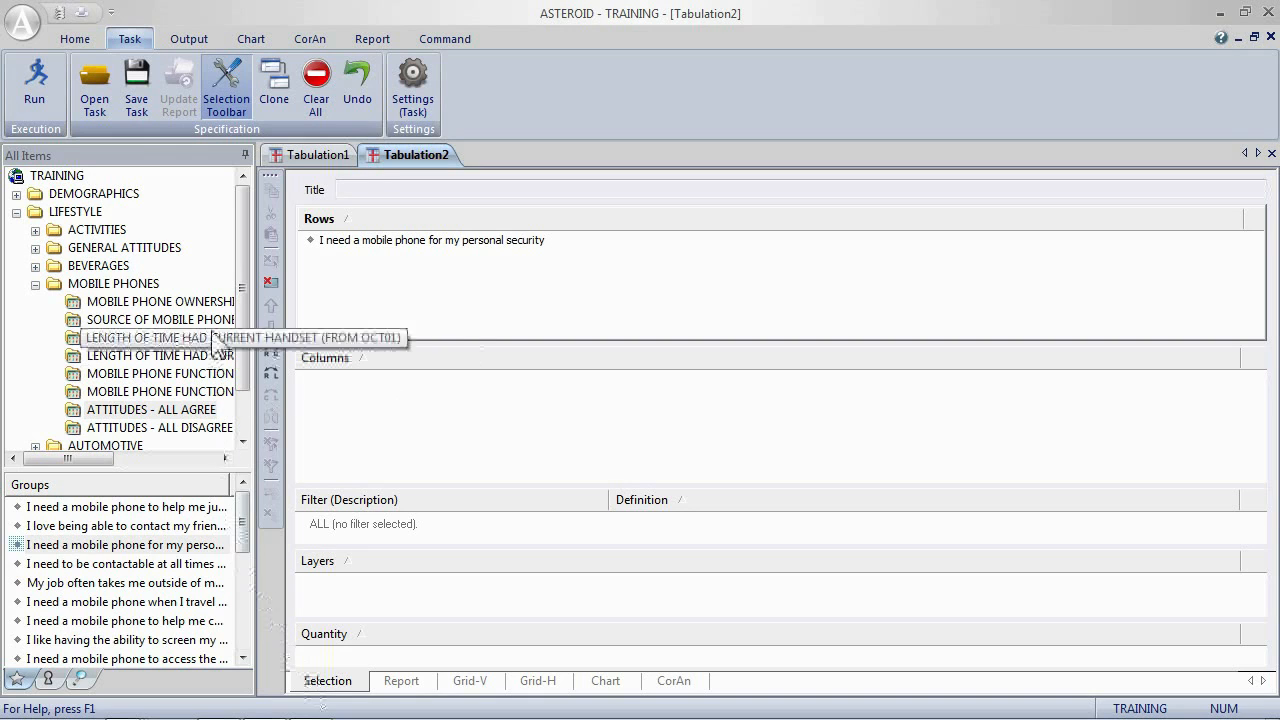
left_click(160, 300)
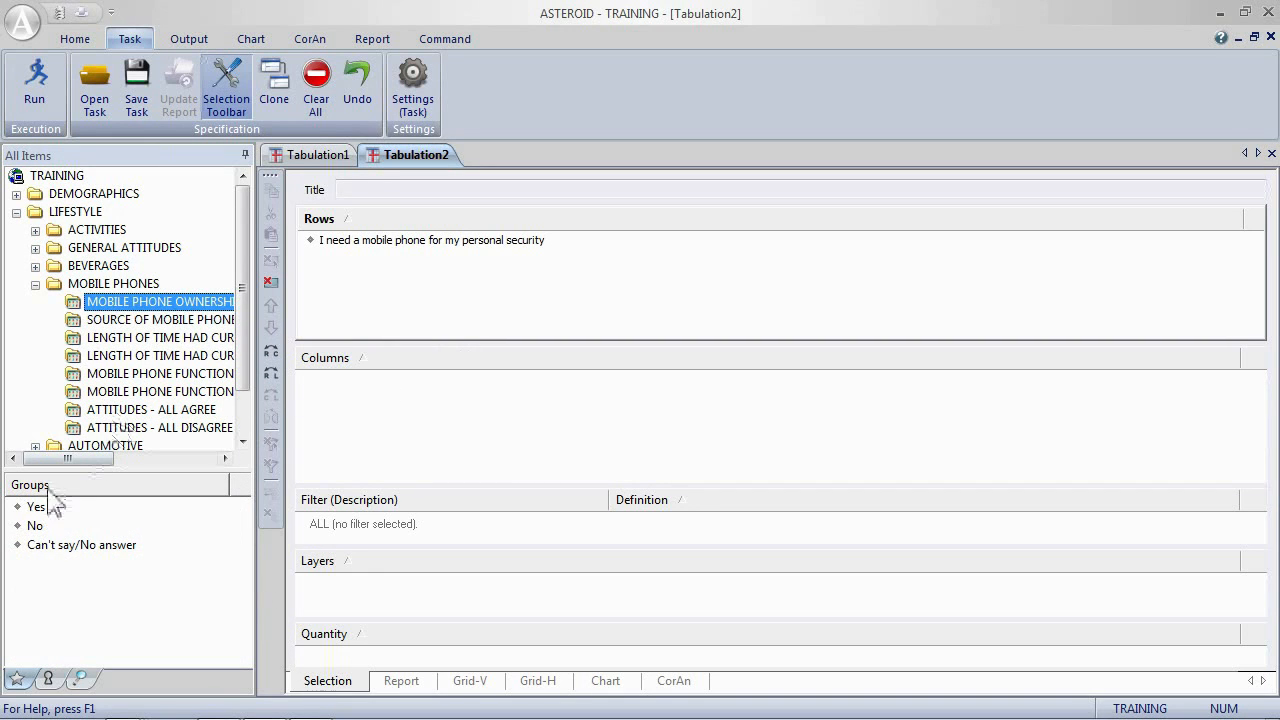
left_click(36, 506)
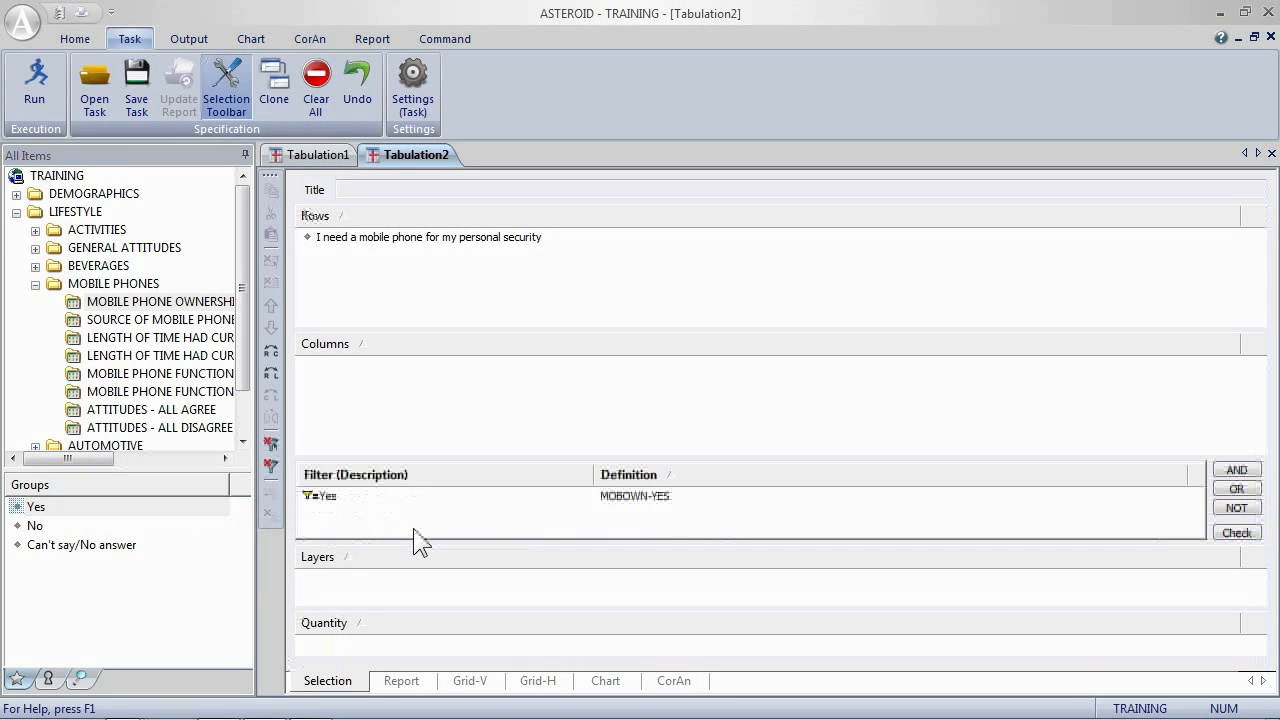
left_click(318, 496)
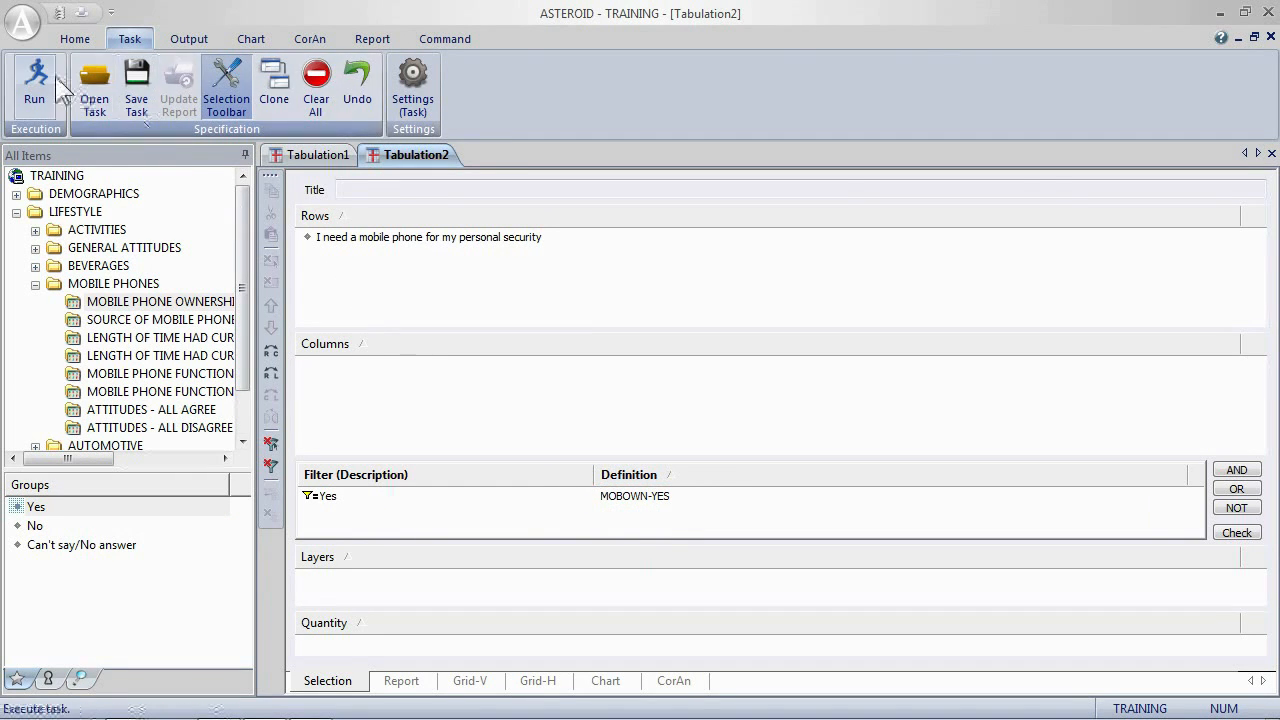
Rerun the tabulation so the Grid-V results cover only Yes phone owners.
left_click(34, 80)
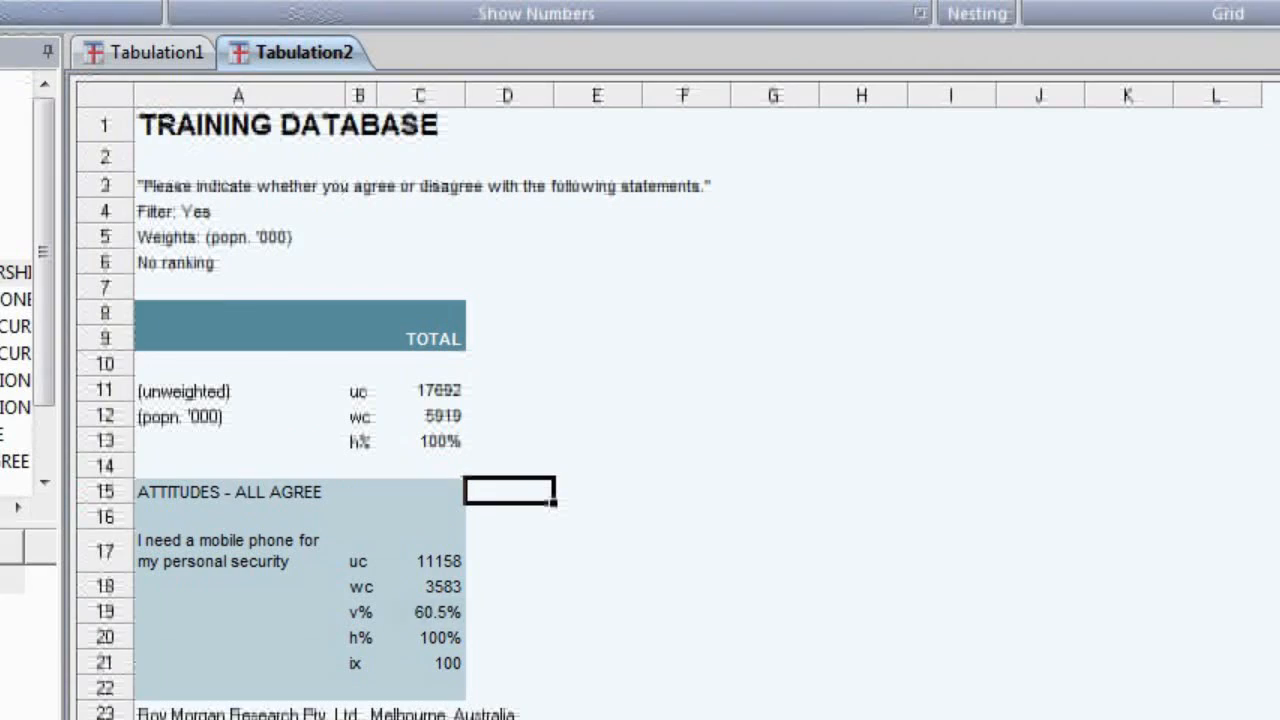
left_click(428, 612)
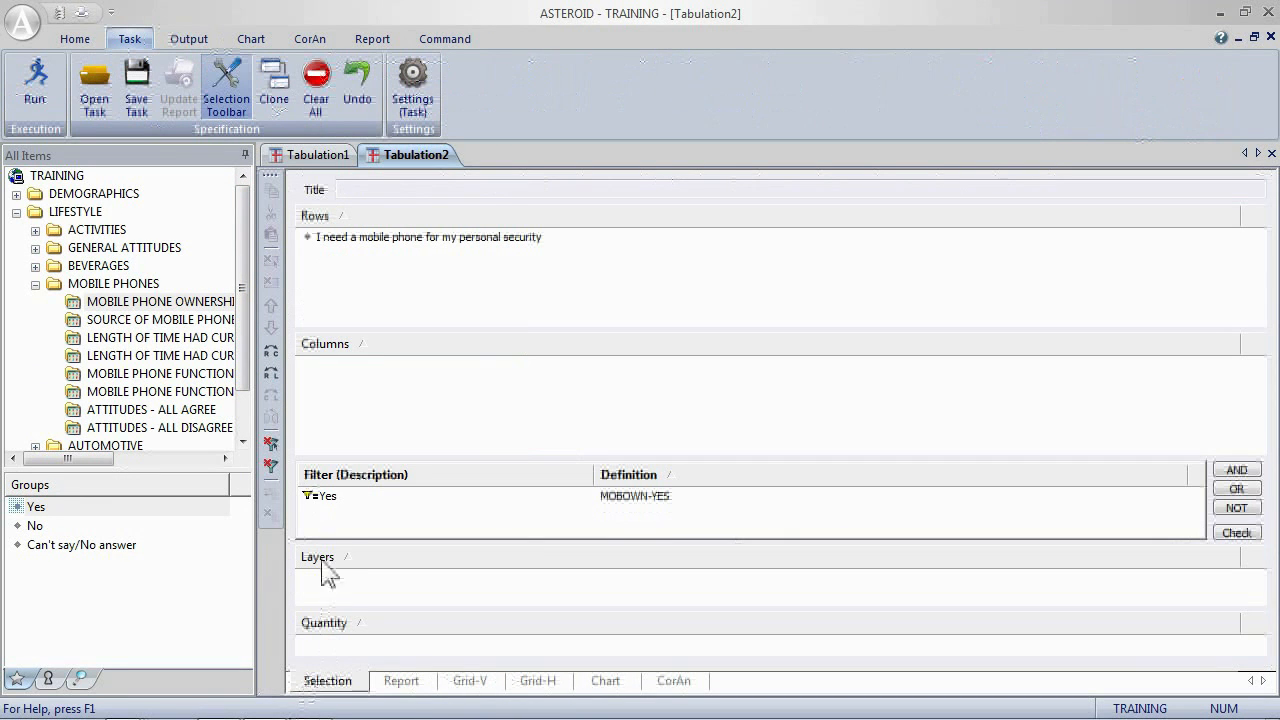
Rename the filter to 'Mobile Phone Owners' and rerun so the grid heading shows it.
type("Mobile Phone Owner")
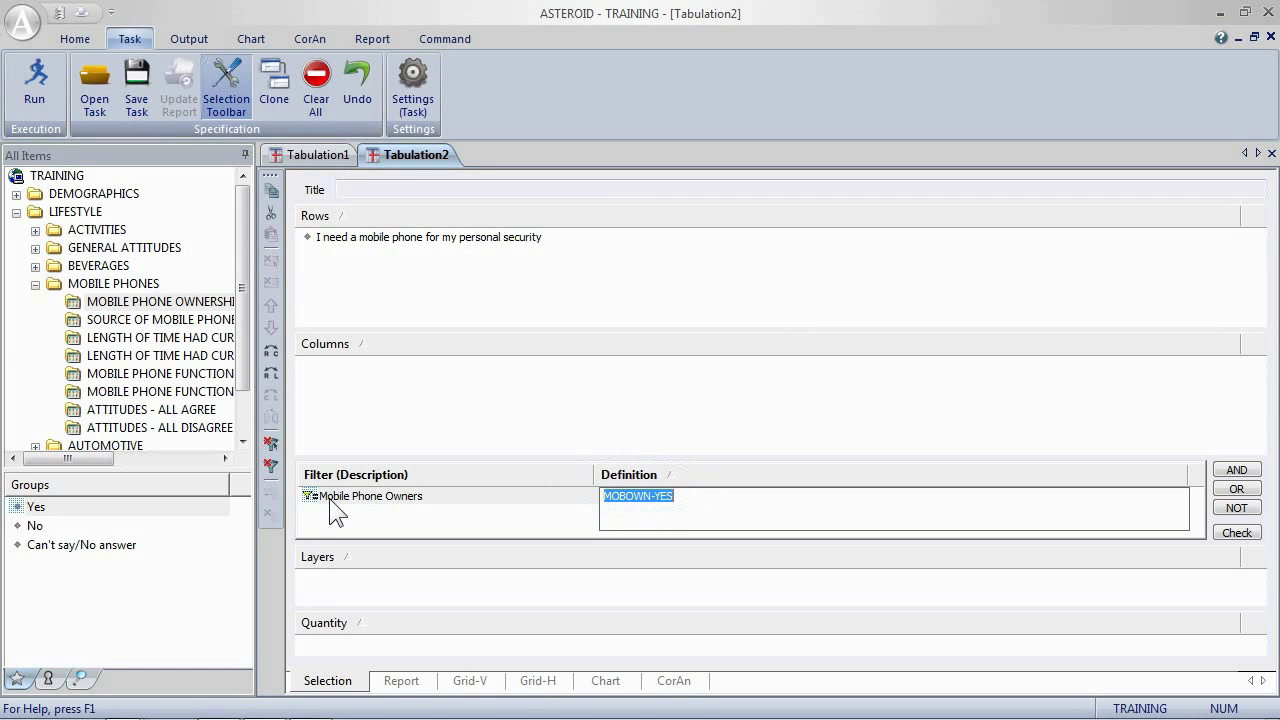
mouse_move(34, 76)
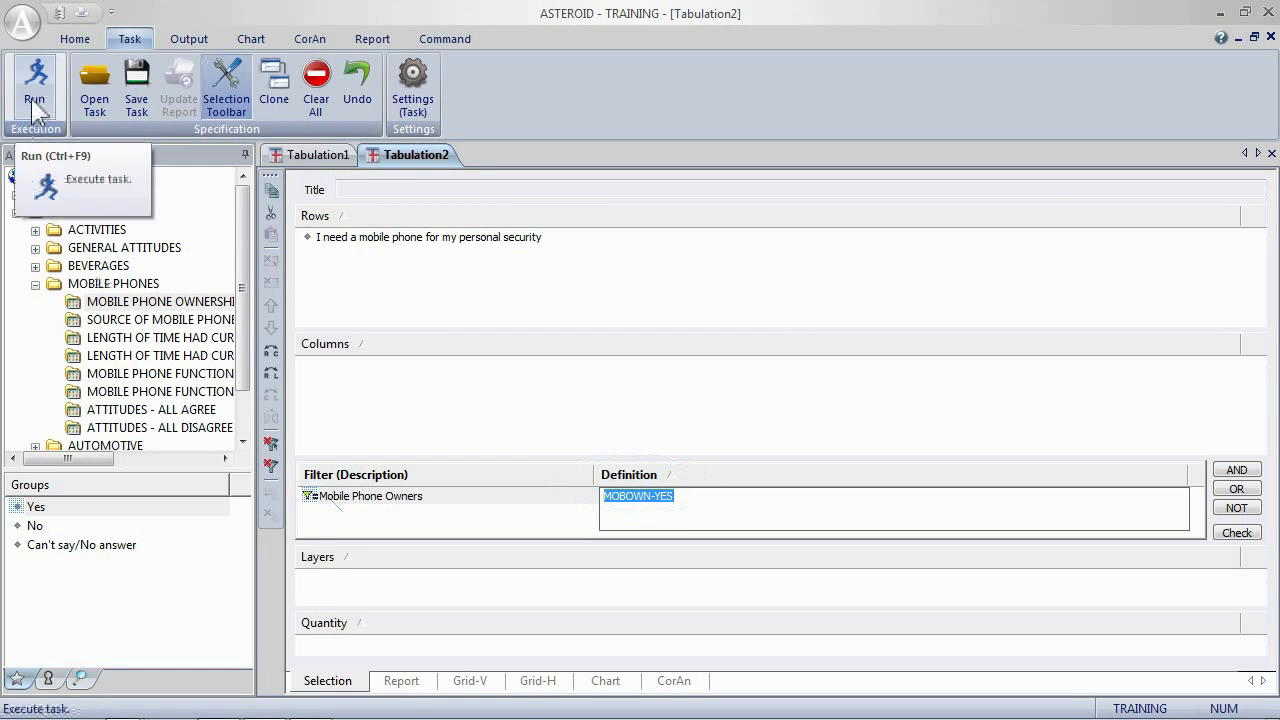
left_click(36, 84)
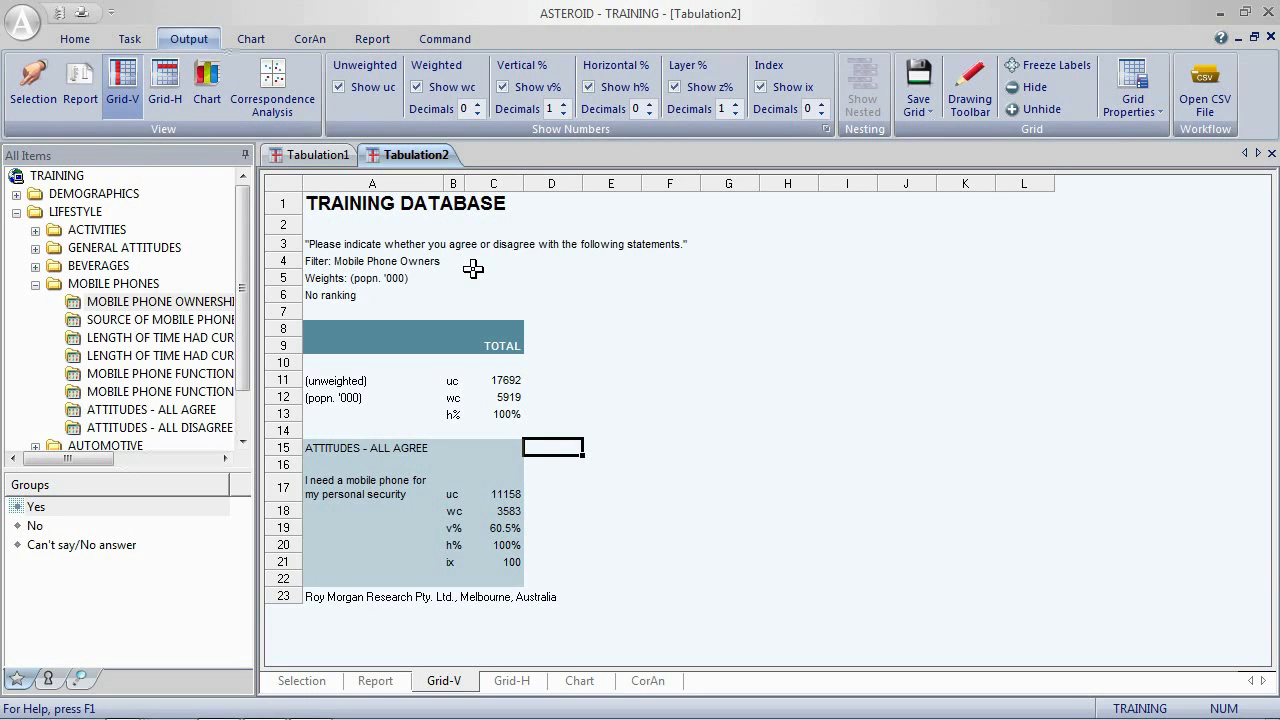
mouse_move(348, 600)
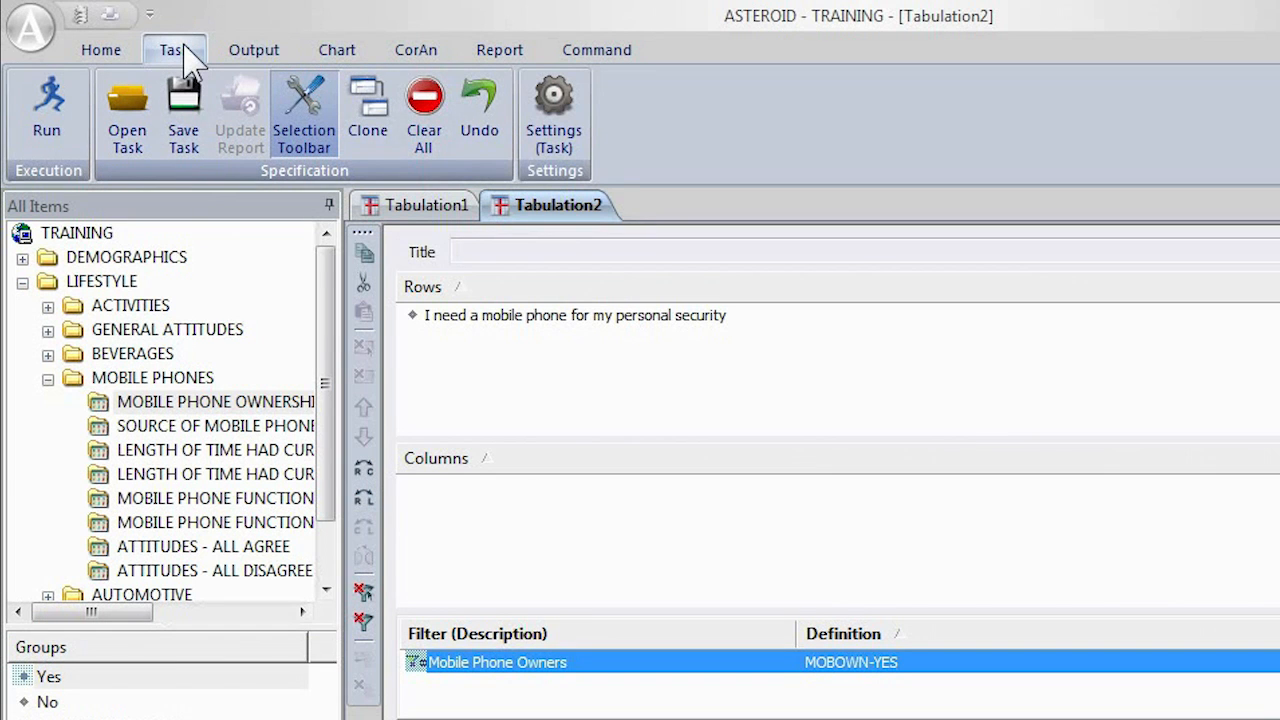
Clone into Tabulation3 with the social-life statement in Rows and six AGE summary groups, including 65 and Over, in Columns.
left_click(368, 110)
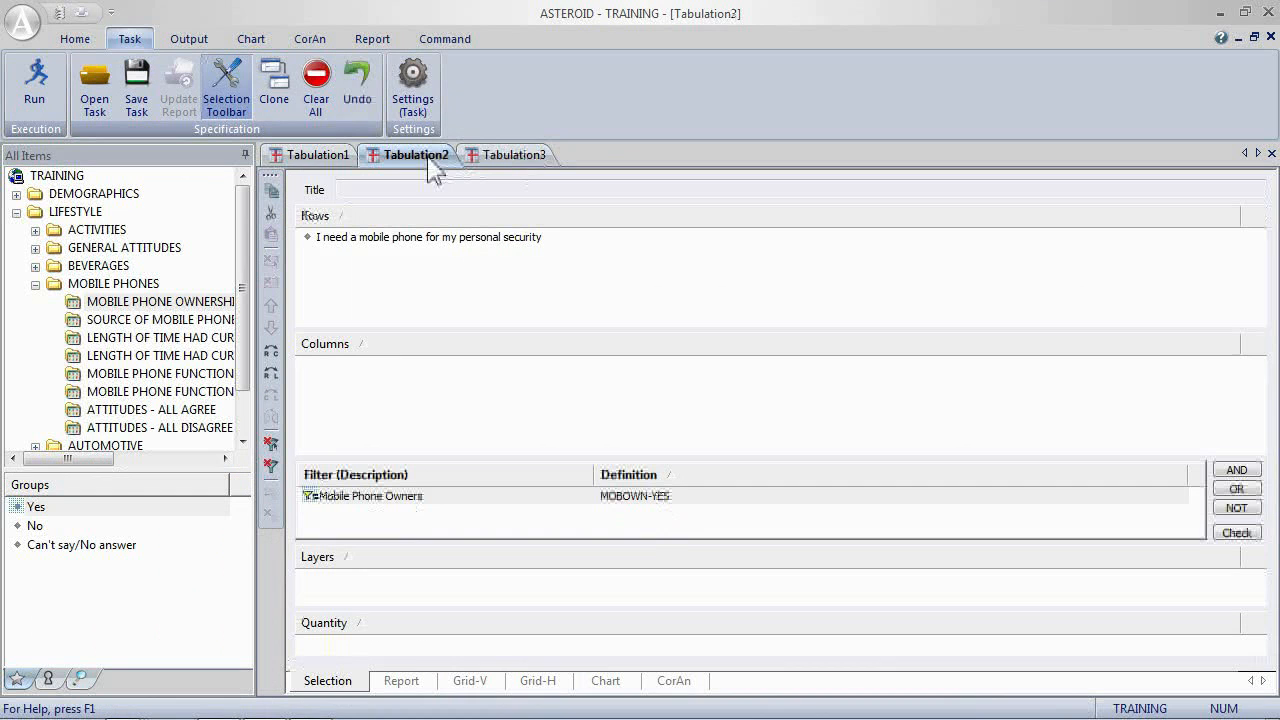
left_click(512, 154)
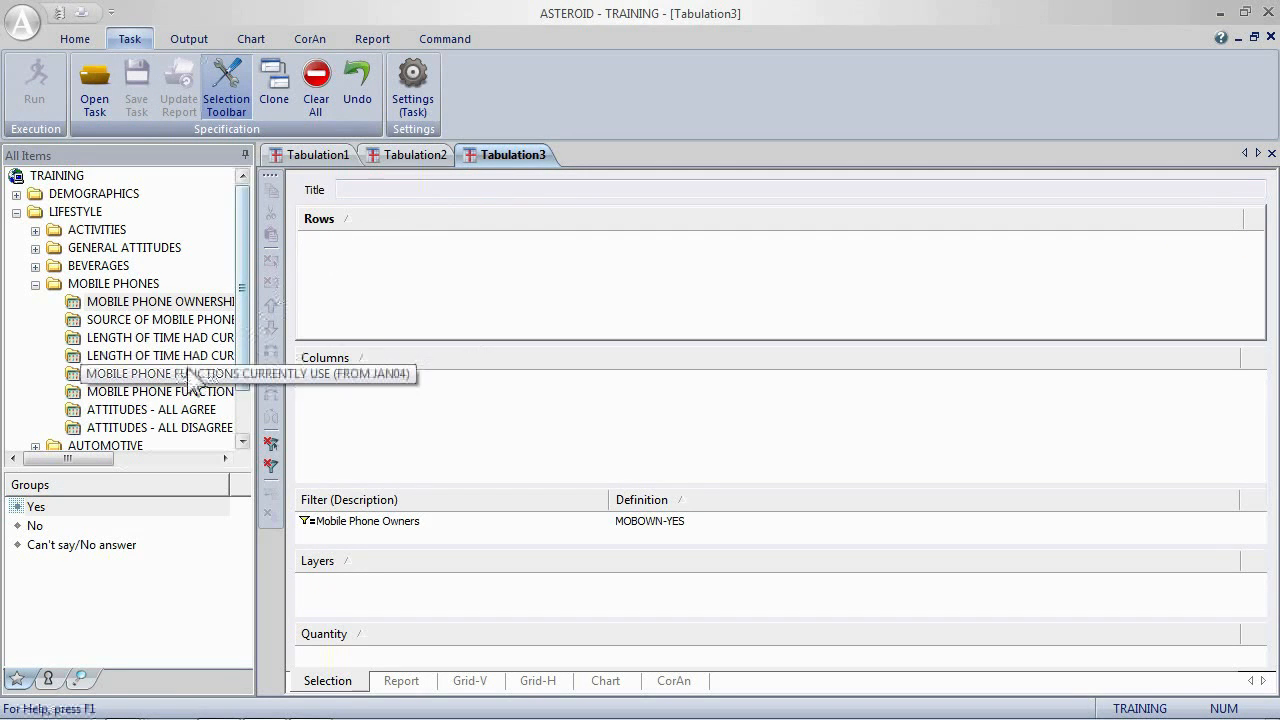
left_click(150, 408)
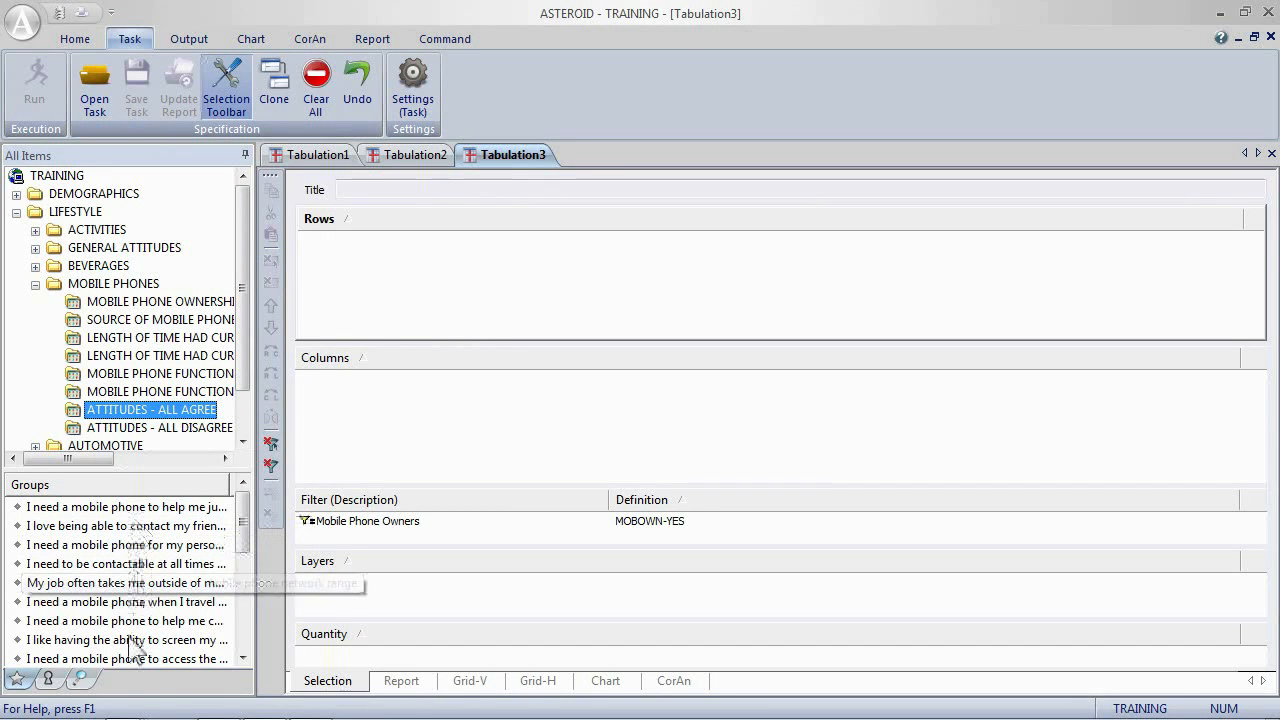
mouse_move(126, 620)
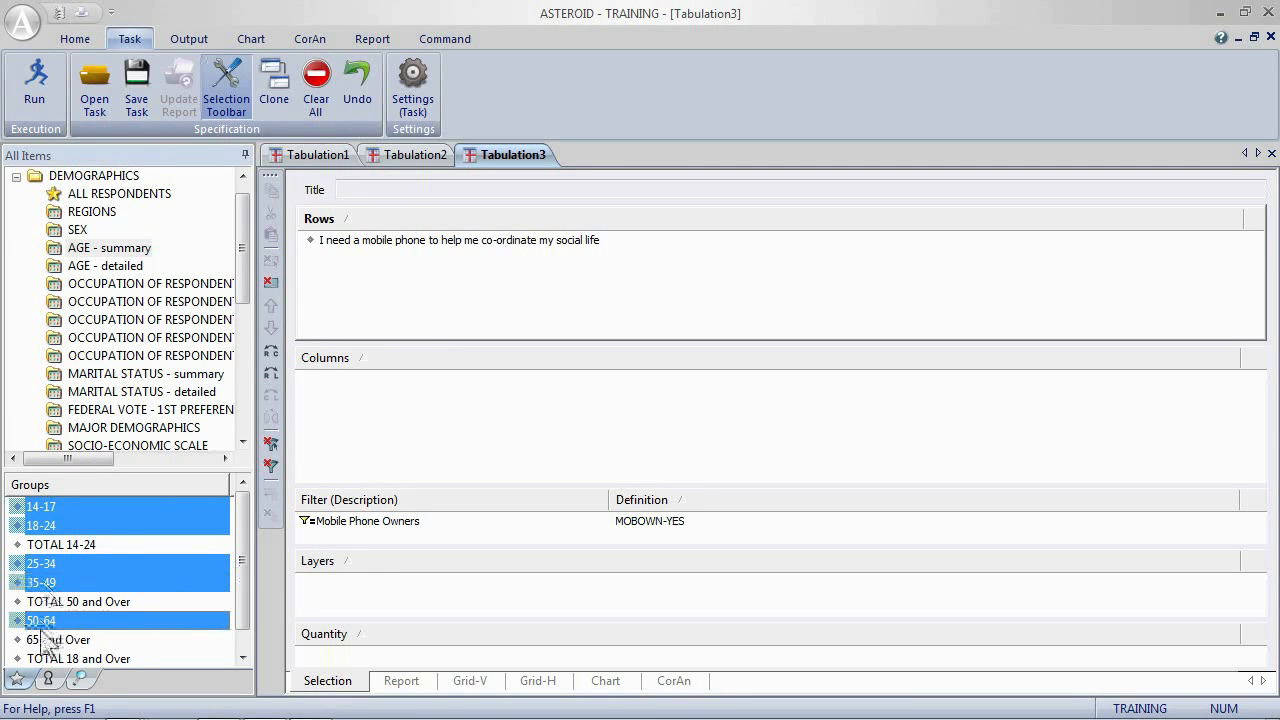
left_click(58, 640)
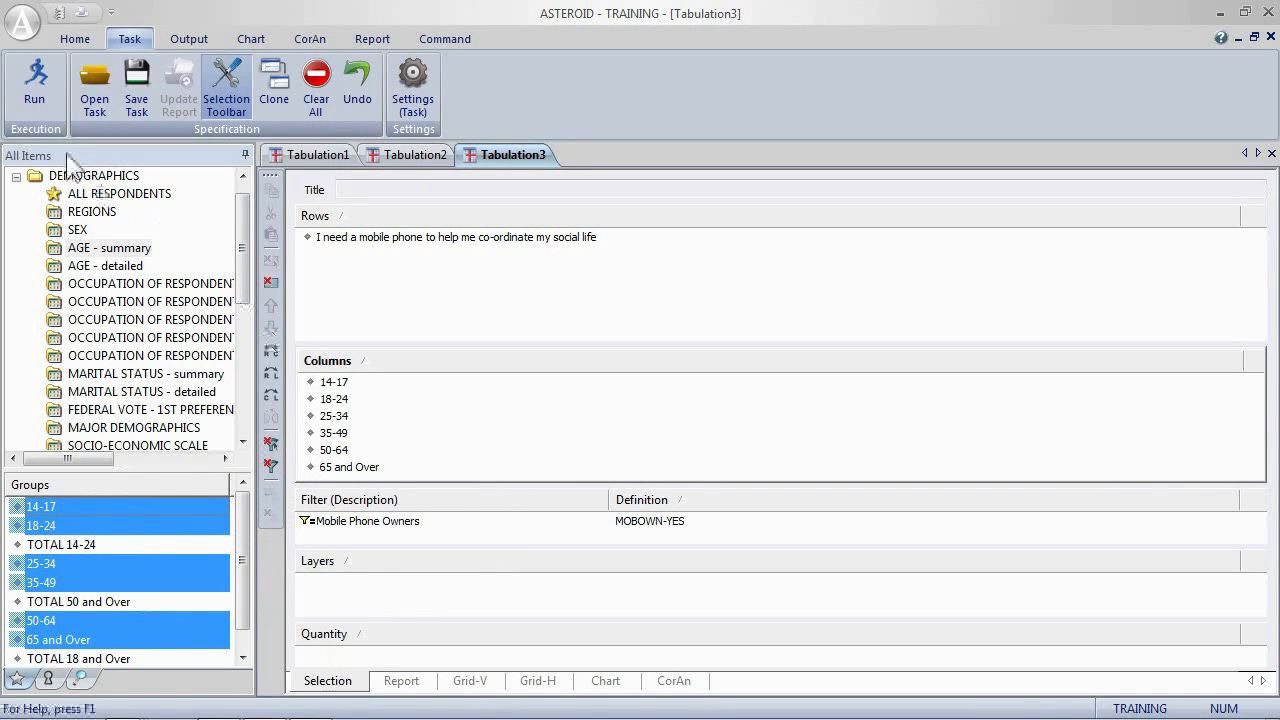
Run Tabulation3 as a Grid-V and highlight the horizontal percent row.
left_click(444, 680)
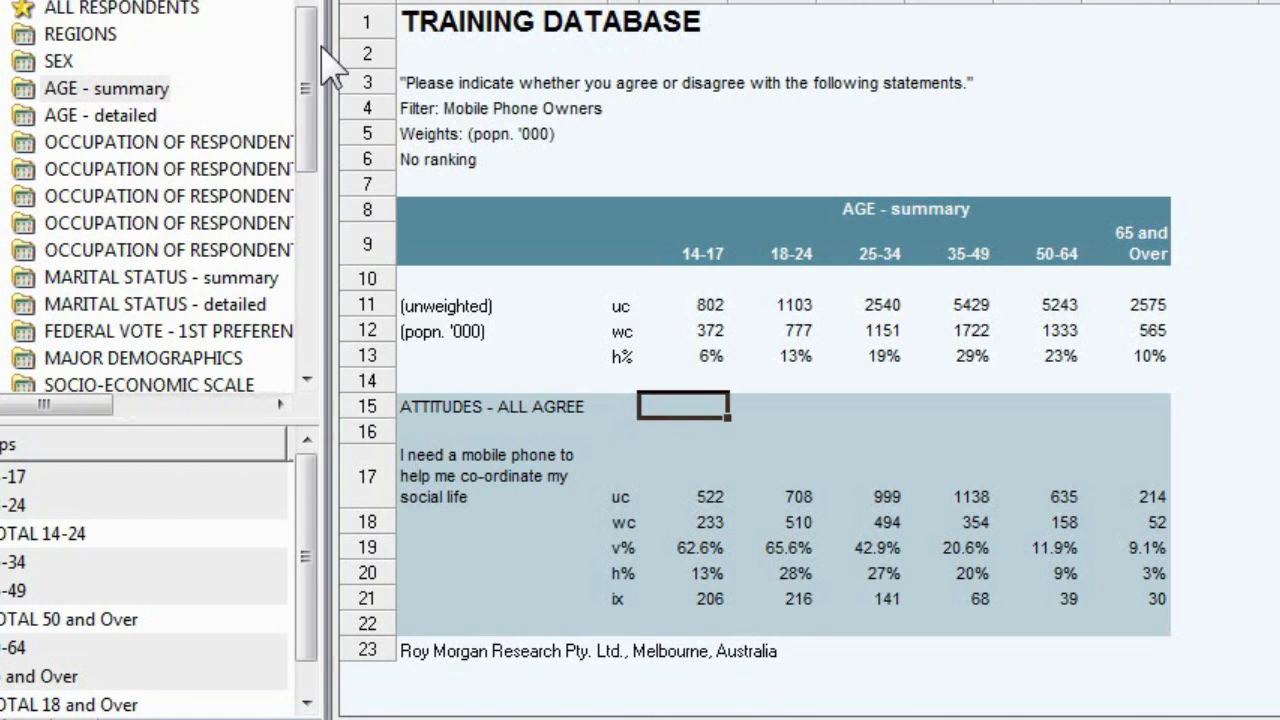
left_click(622, 572)
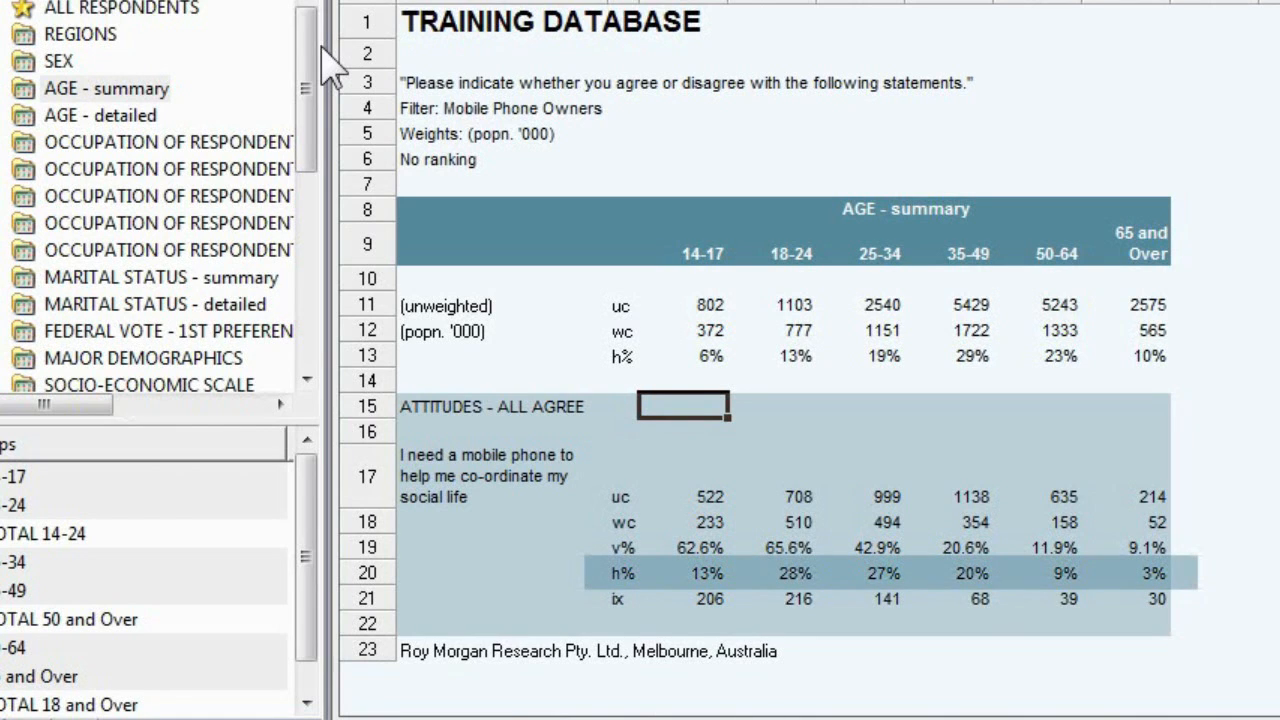